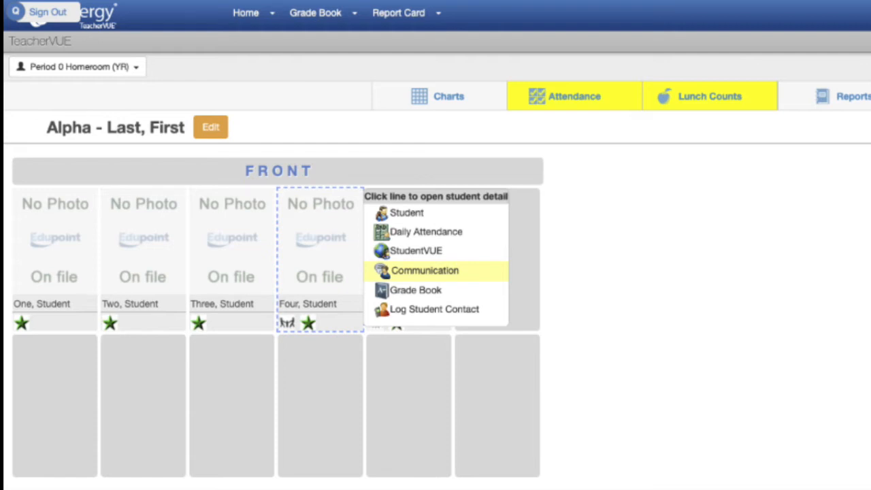
Leave the TeacherVUE seating chart and switch to the Test Period 1 Classroom stream.
left_click(424, 270)
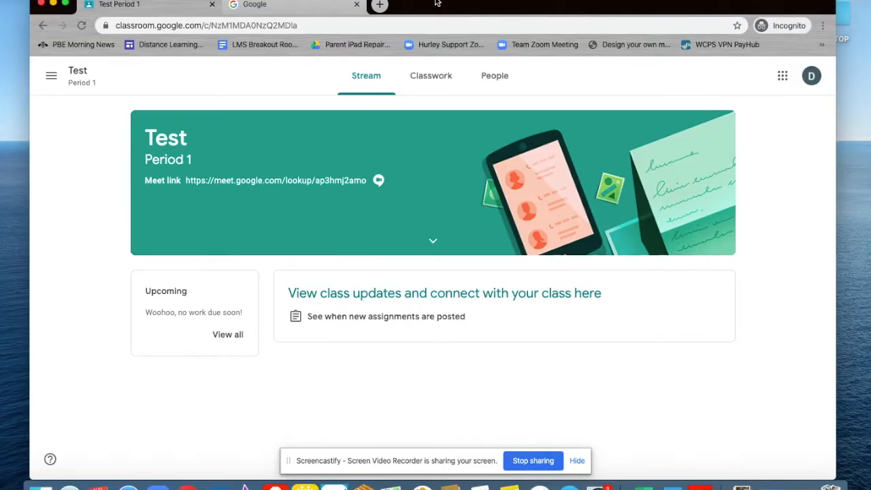
mouse_move(431, 11)
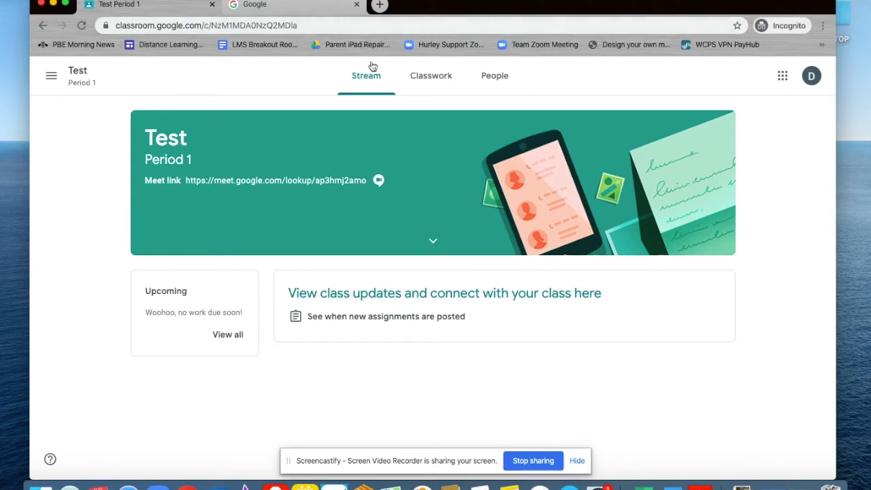
Start a fresh blank Chrome tab while the Test Period 1 class stays open.
left_click(431, 77)
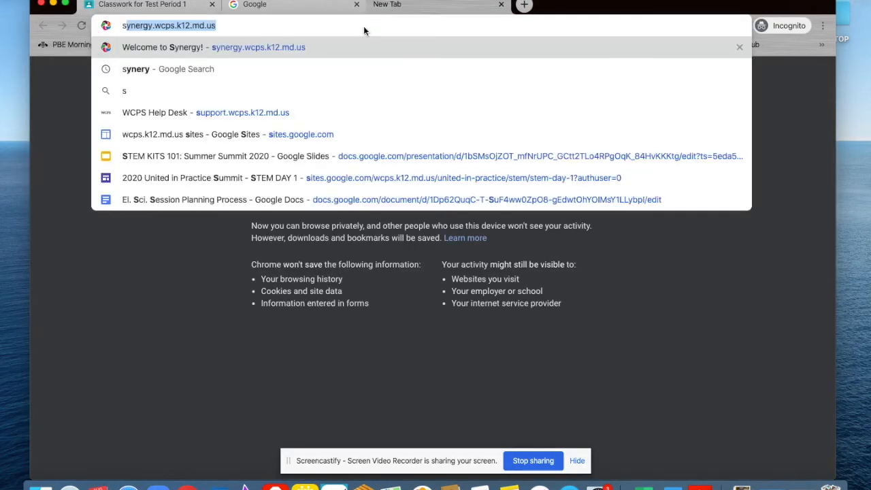
Go to sites.google.com/new and create a new site from the Class template.
type("sites.google.com")
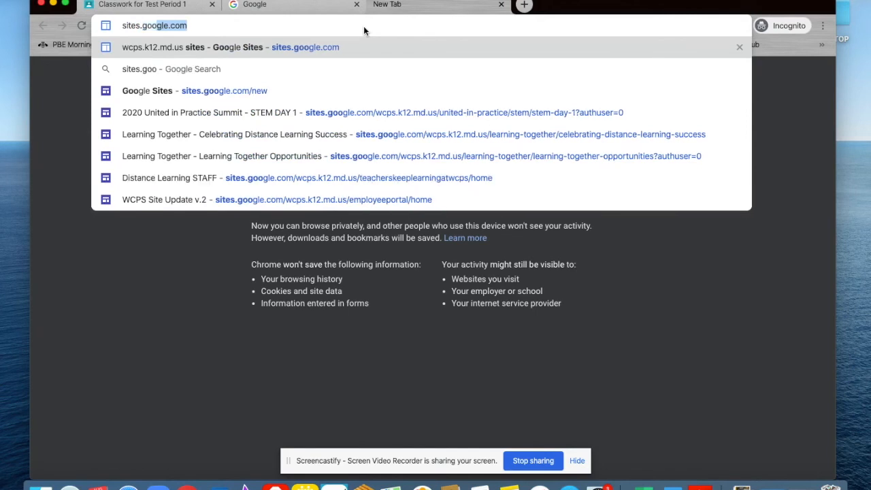
type("/new")
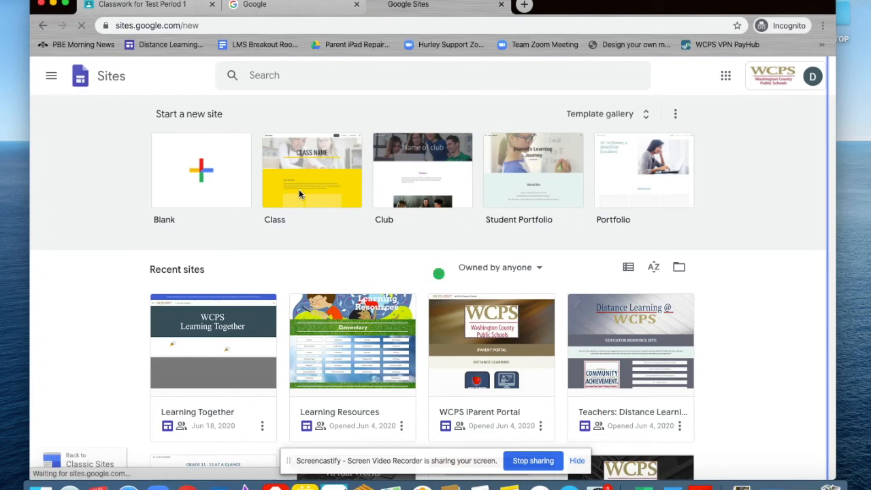
left_click(312, 170)
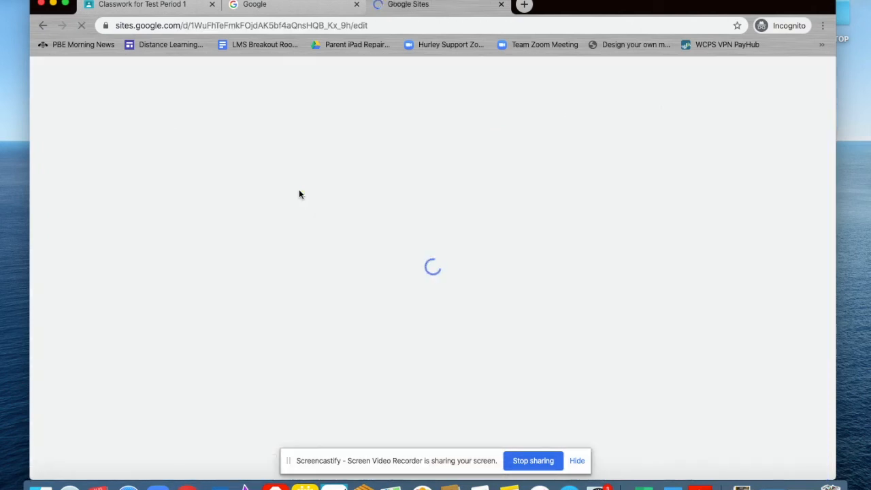